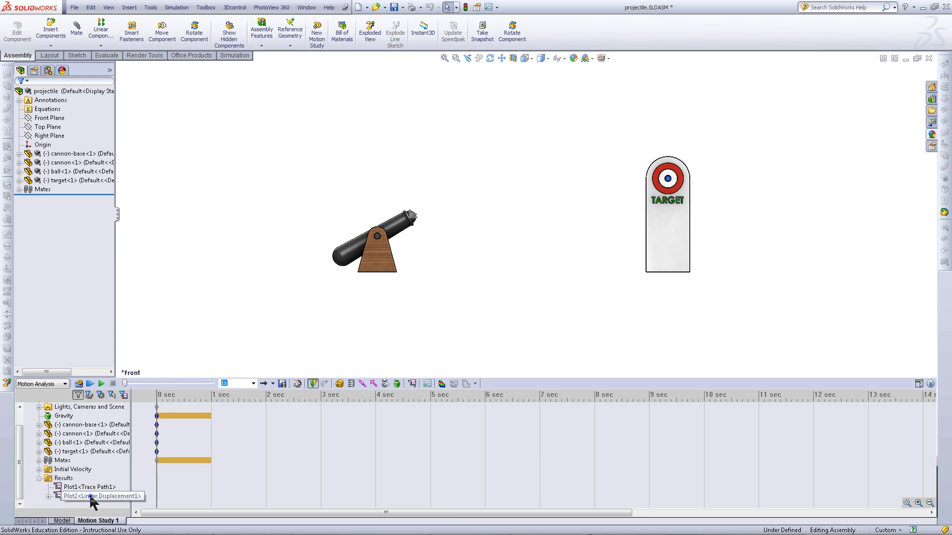
- Create a motion data sensor from Plot2 tracking the Model Min ball-to-target displacement
left_click(96, 495)
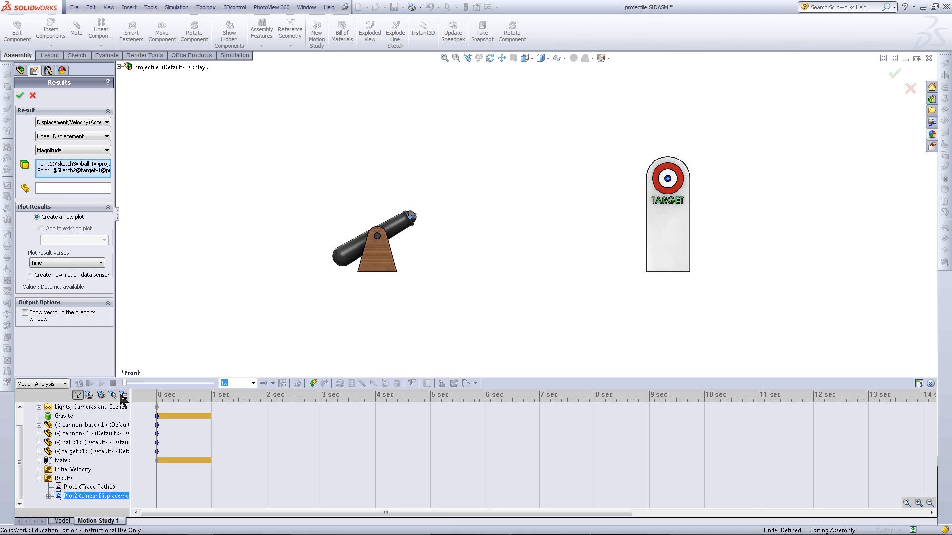
mouse_move(55, 280)
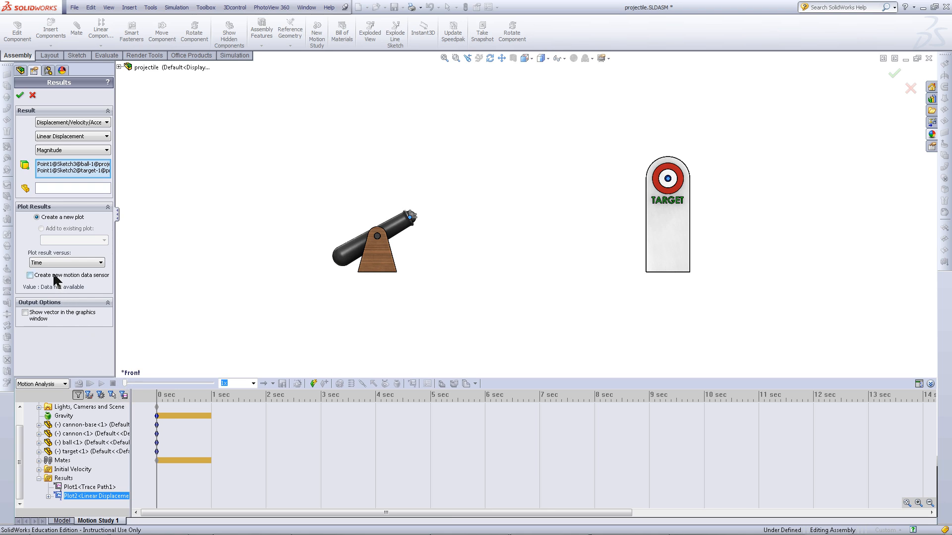
left_click(22, 275)
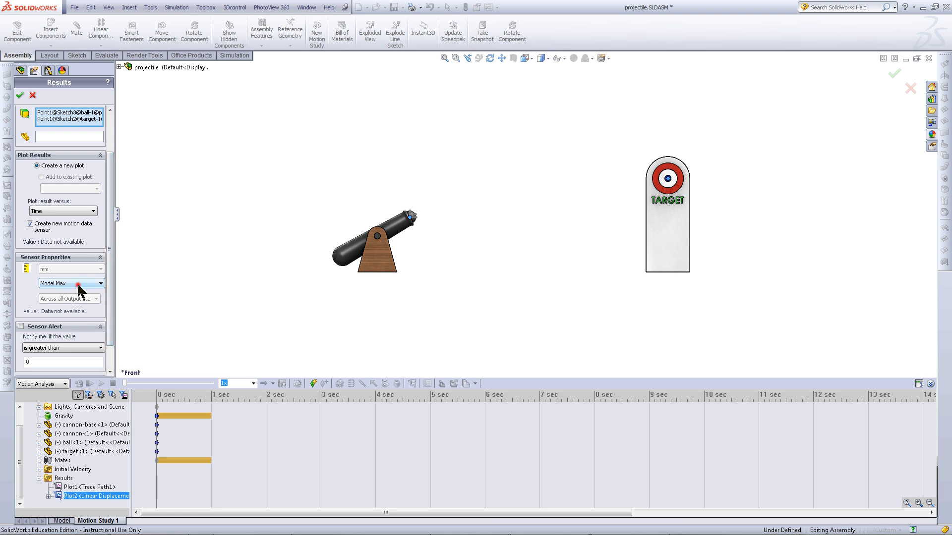
left_click(71, 283)
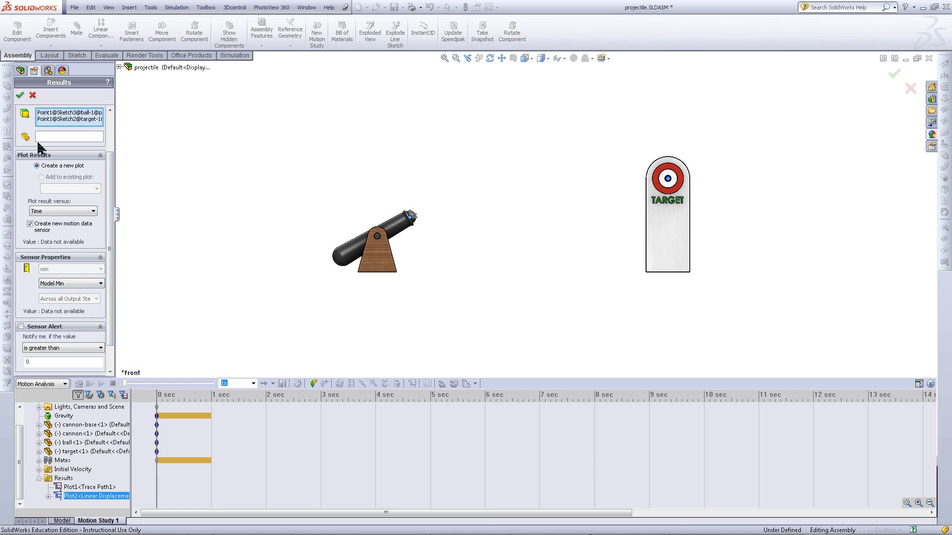
left_click(33, 96)
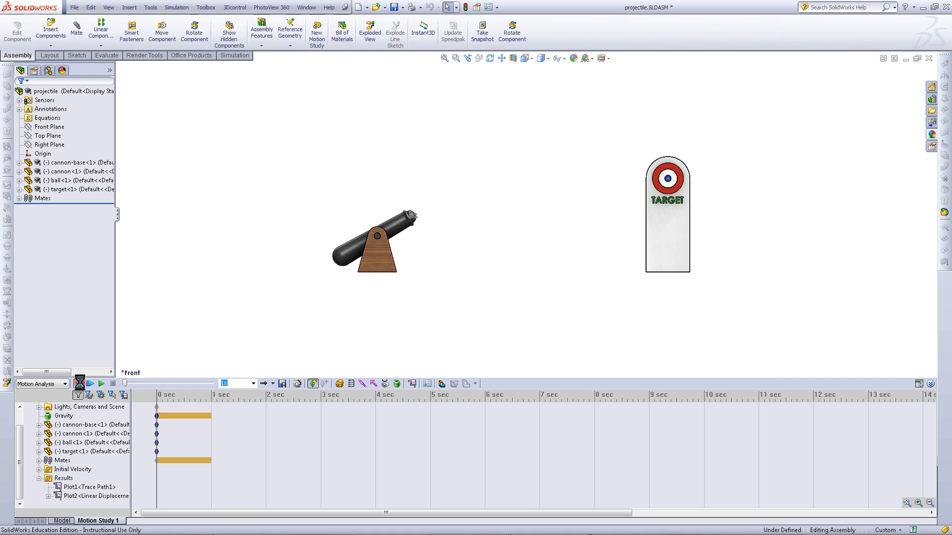
- Calculate Motion Study 1, then create Design Study 1 from its tab menu
left_click(88, 383)
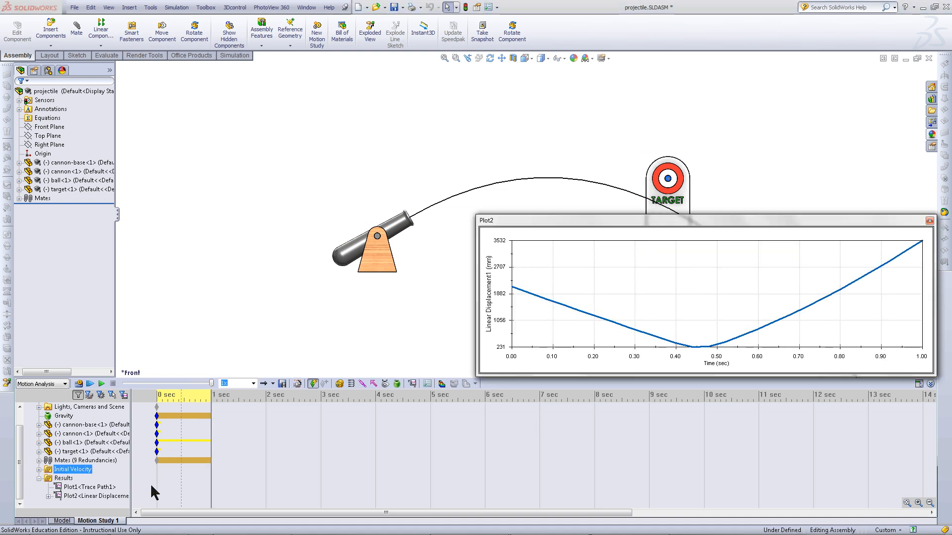
right_click(97, 520)
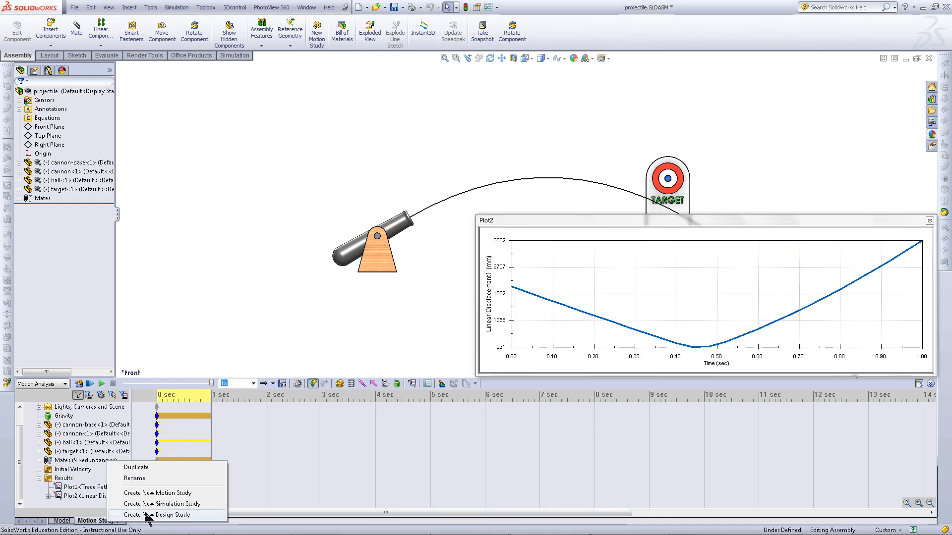
left_click(161, 514)
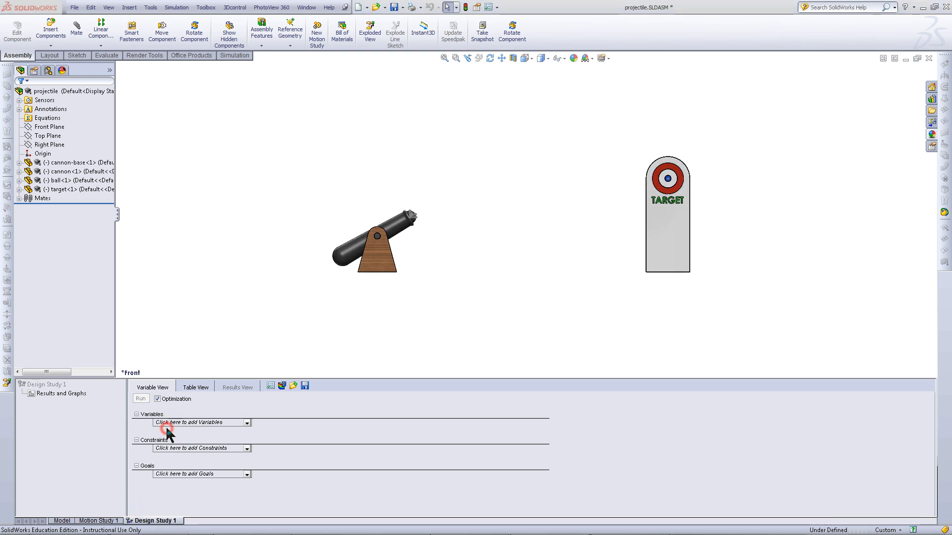
- Add a design study parameter named 'Ball Speed' in the Motion category
left_click(201, 423)
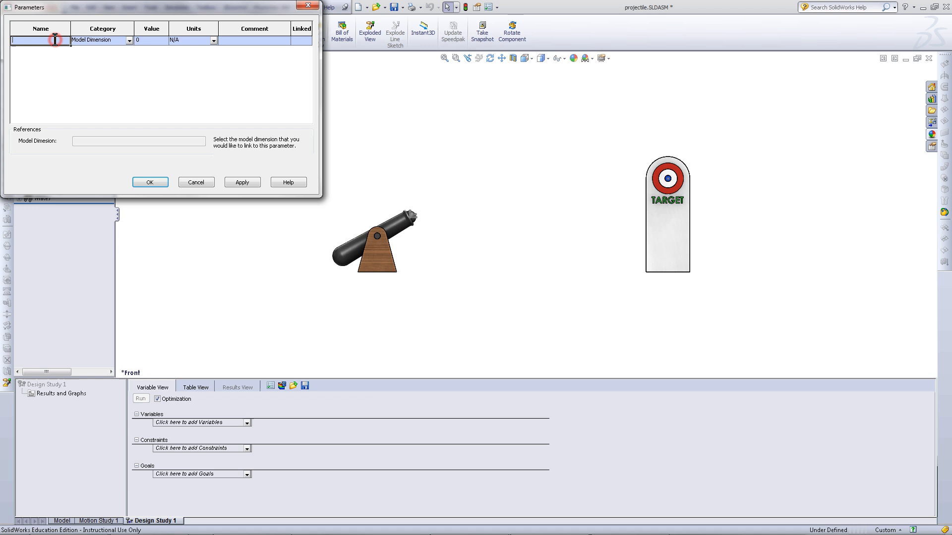
type("Ball")
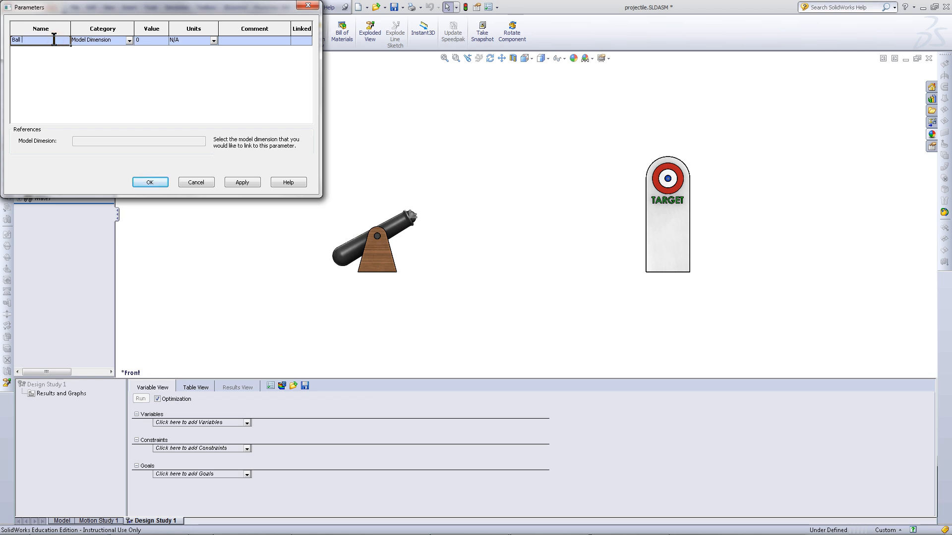
type("Speed")
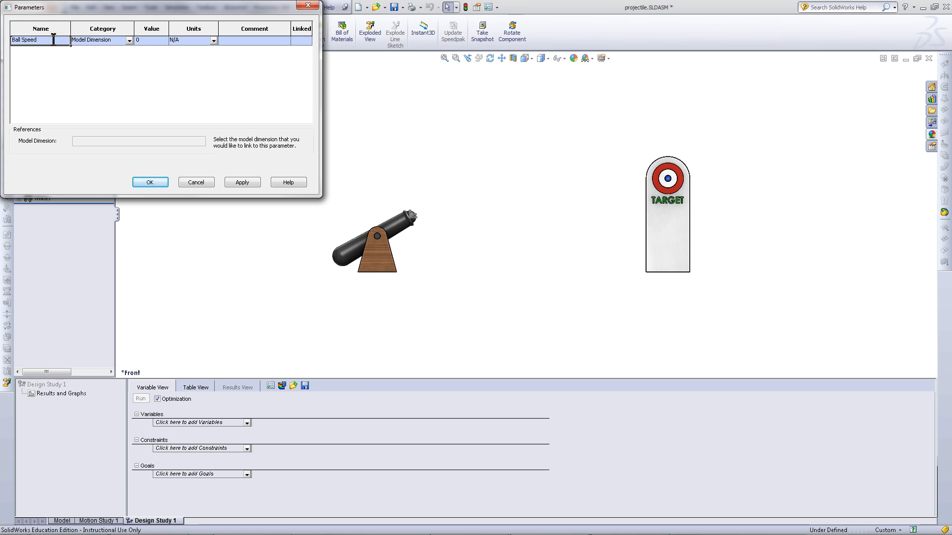
left_click(127, 39)
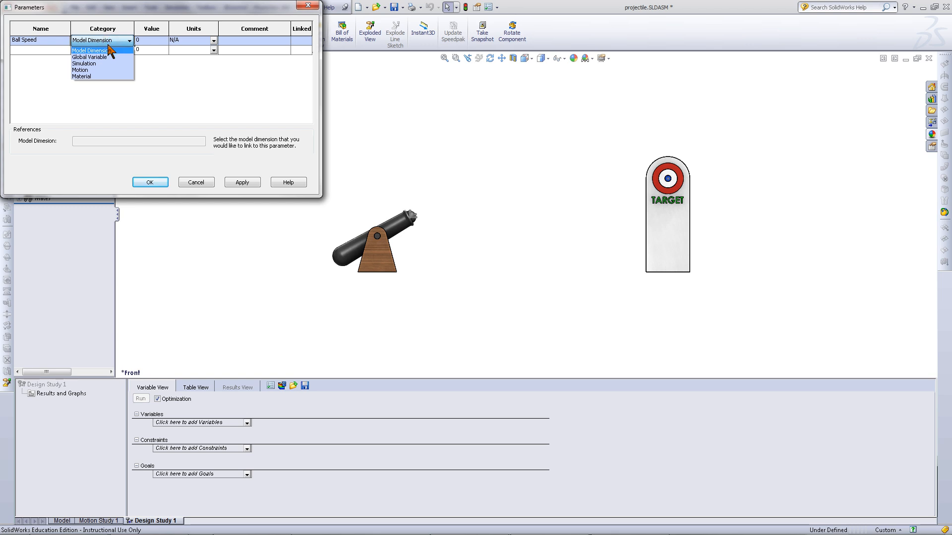
left_click(79, 69)
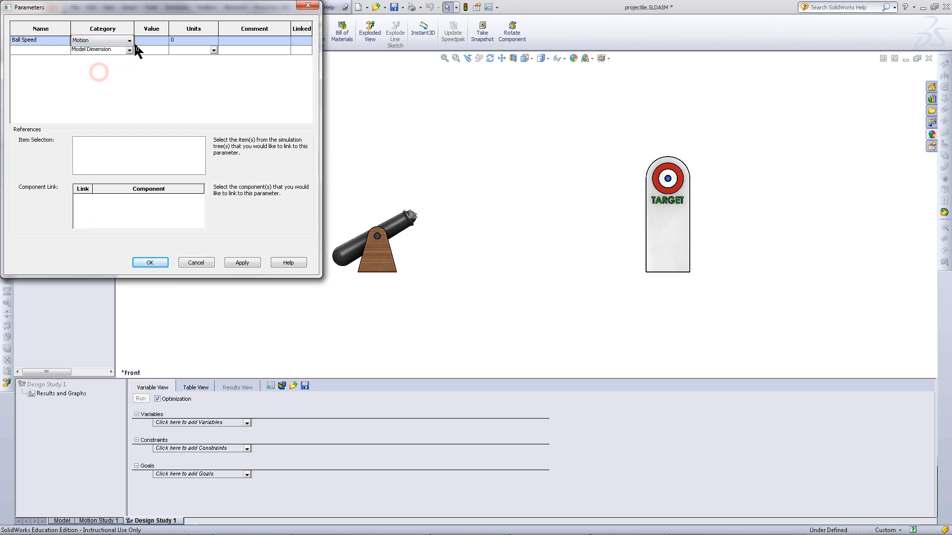
left_click(151, 40)
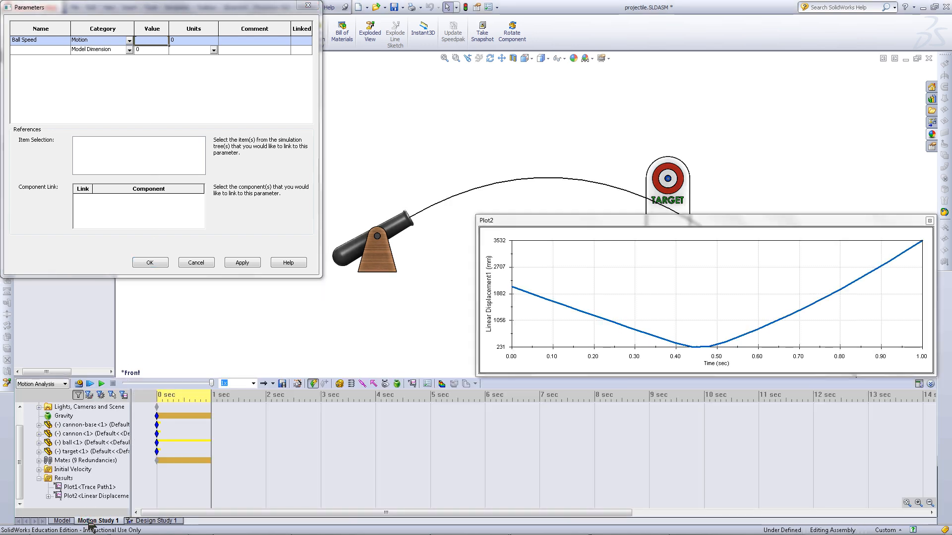
mouse_move(39, 474)
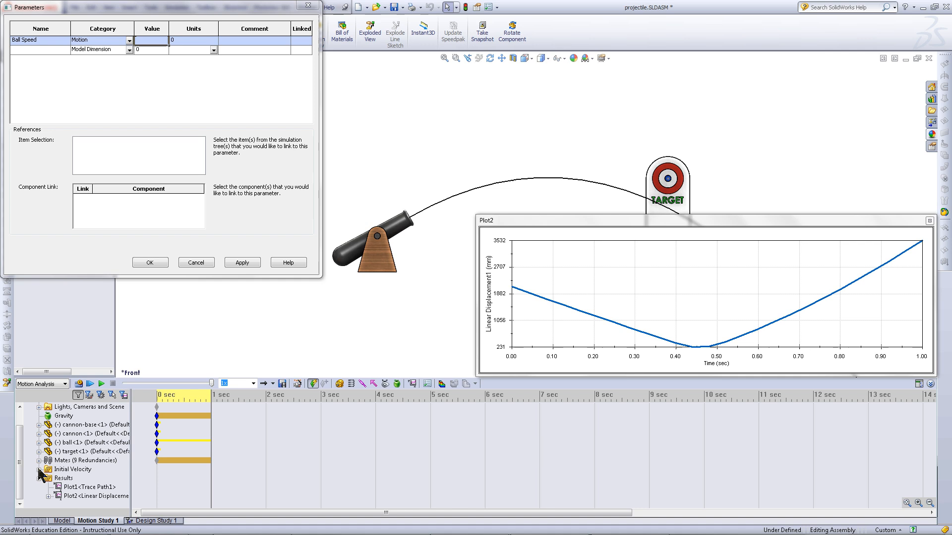
- Link Ball Speed to Initial Velocity1 in Motion Study 1 and confirm the parameter
left_click(92, 478)
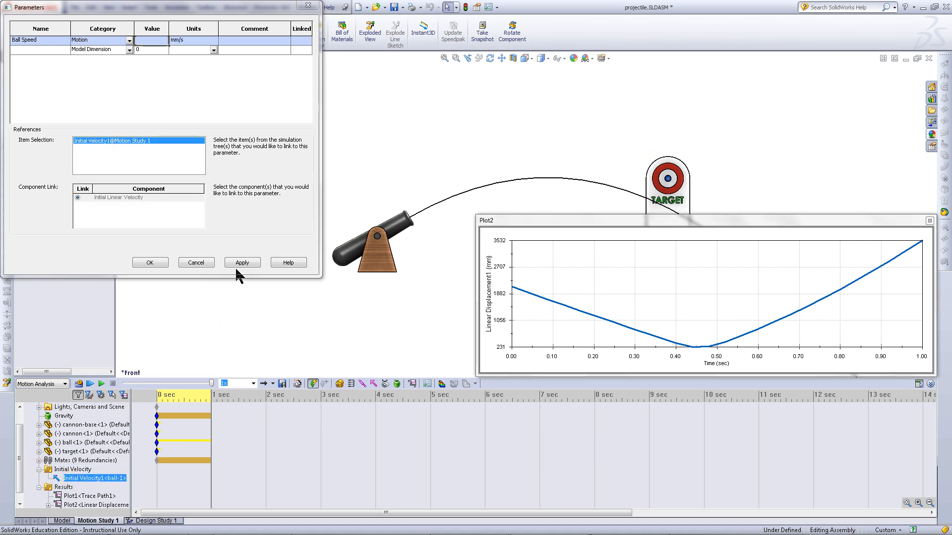
left_click(241, 261)
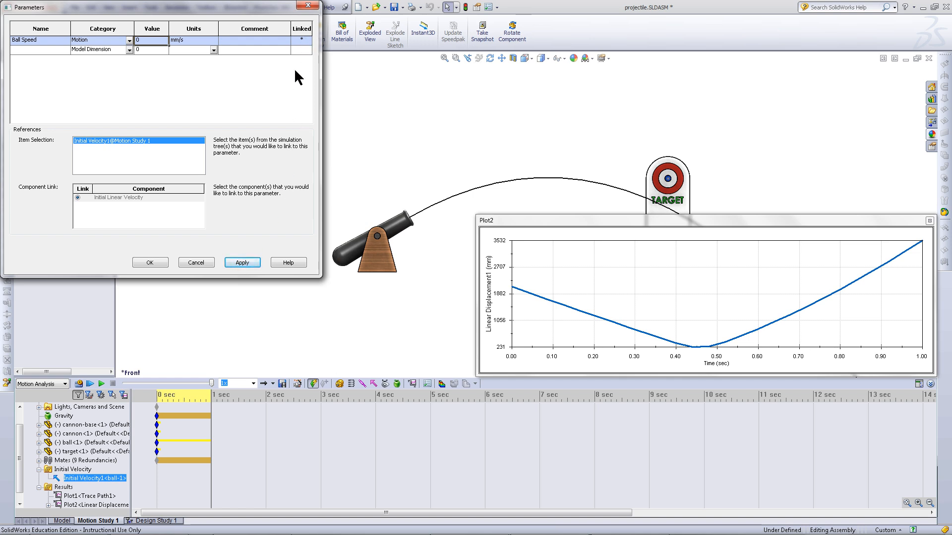
left_click(150, 262)
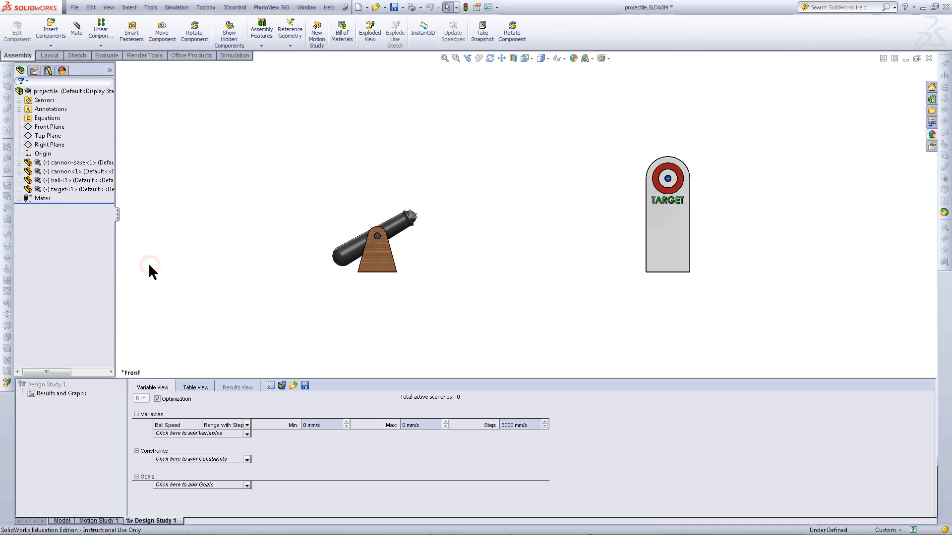
mouse_move(310, 420)
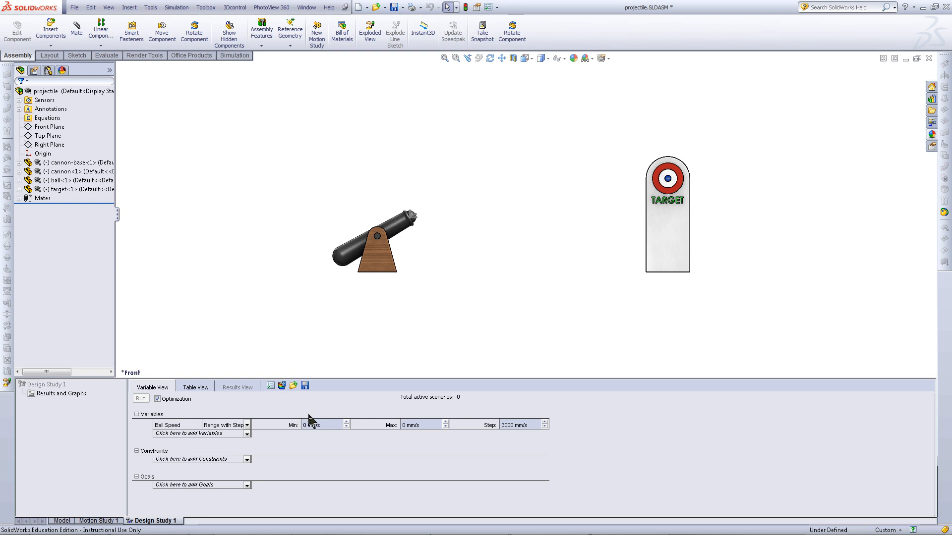
- Set Ball Speed Range with Step to Min 5000, Max 7000, Step 200 mm/s
triple_click(312, 425)
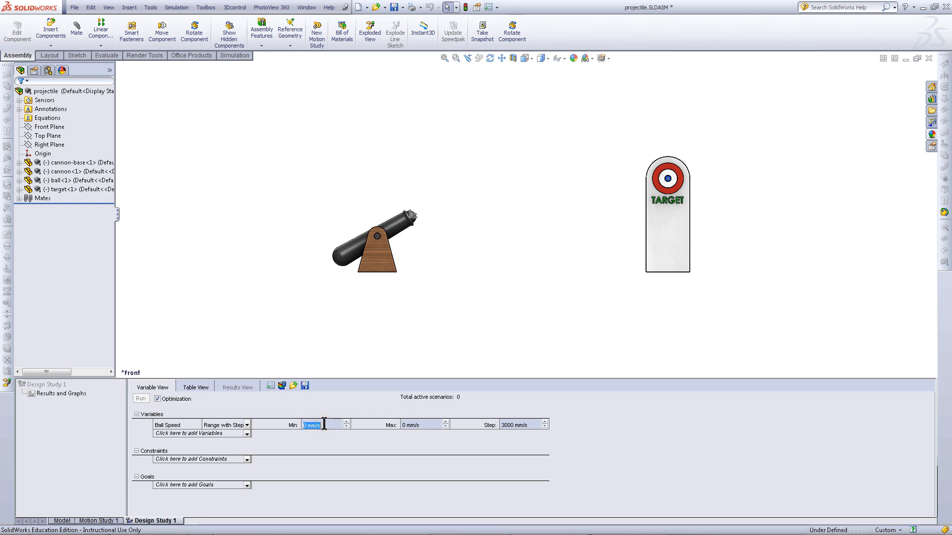
type("5000")
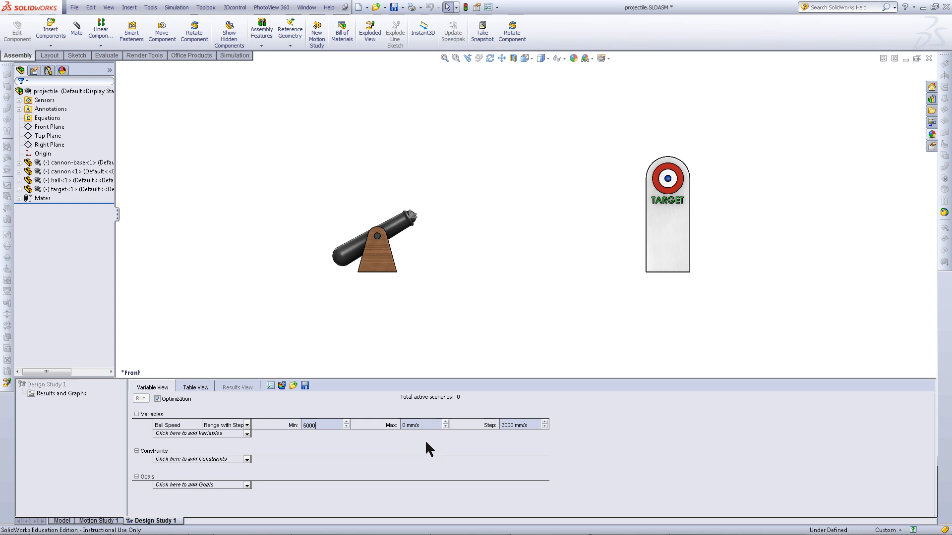
triple_click(414, 424)
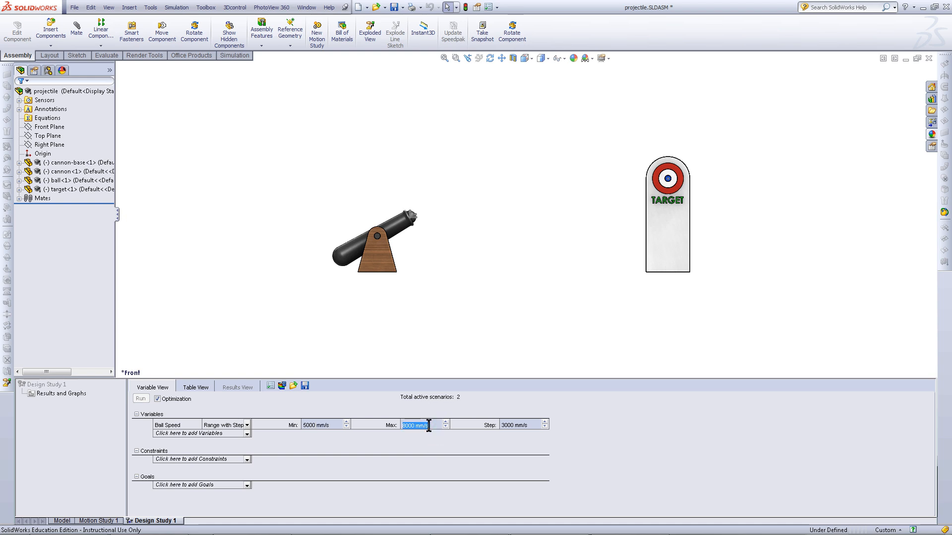
type("7000")
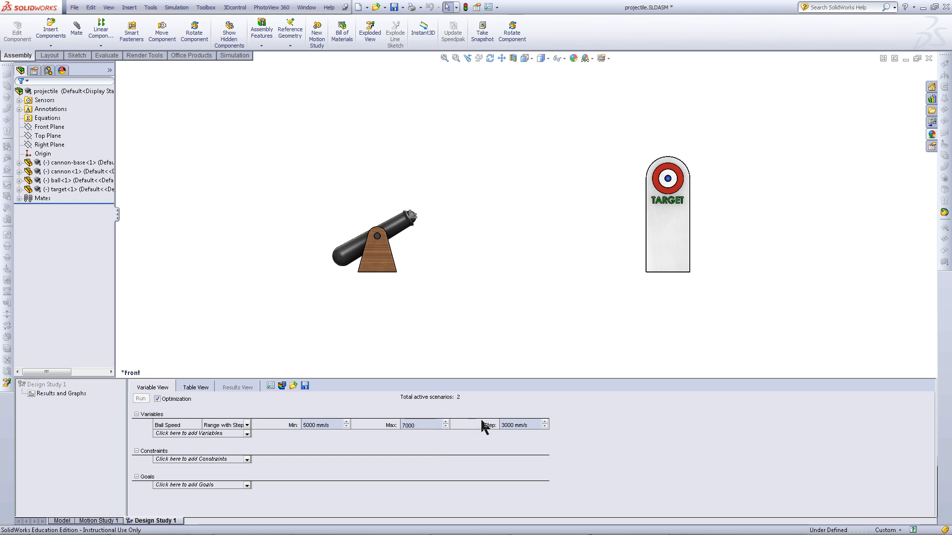
triple_click(515, 426)
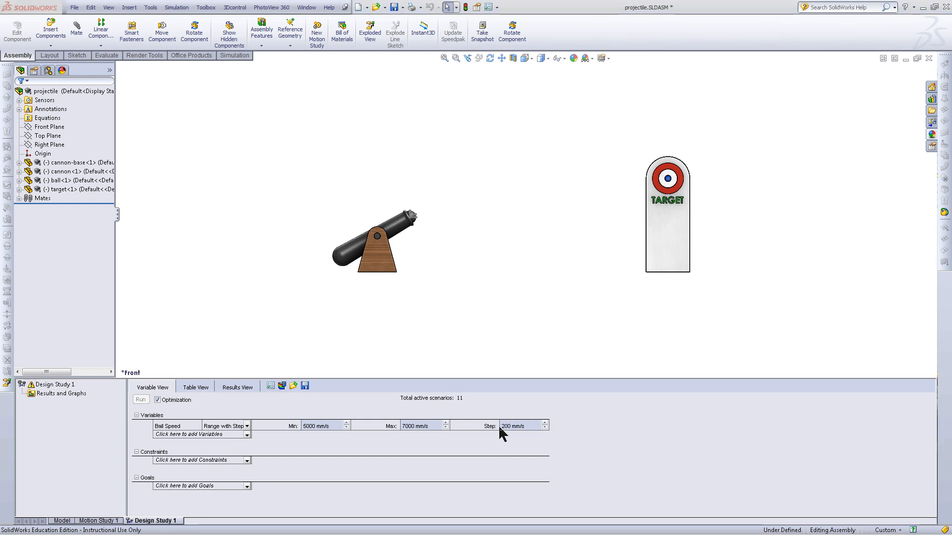
mouse_move(491, 438)
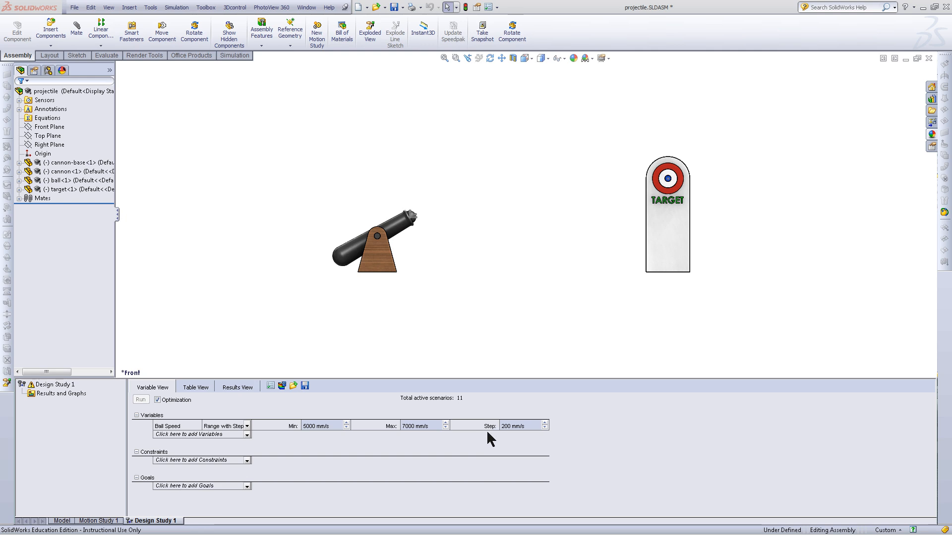
mouse_move(491, 449)
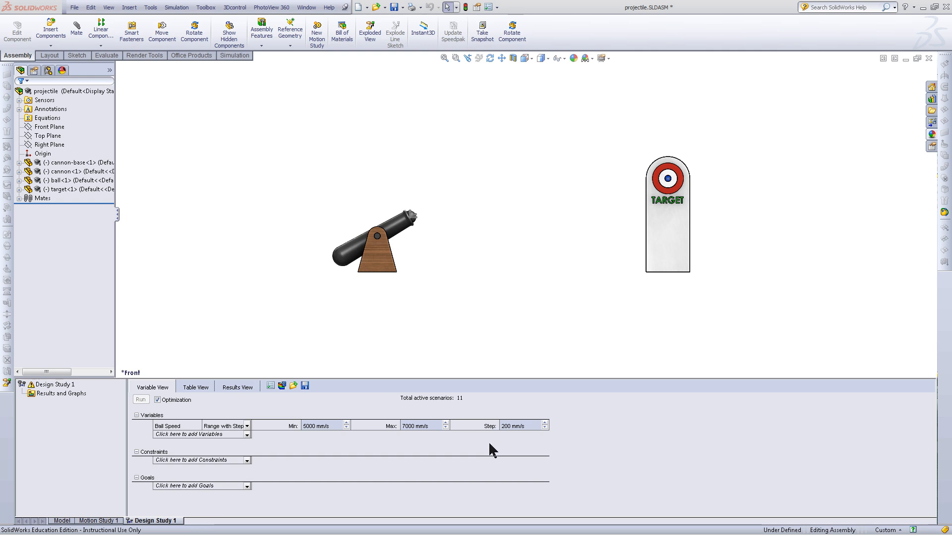
mouse_move(228, 467)
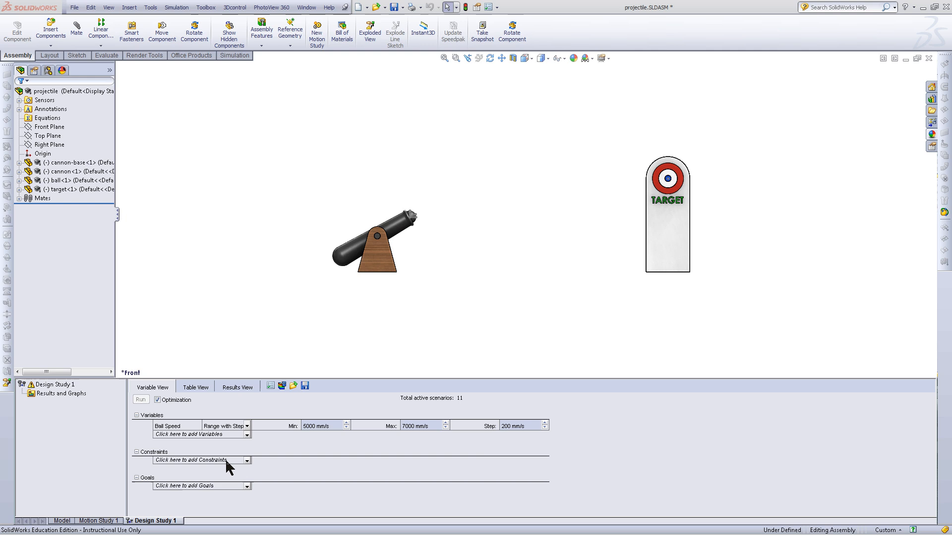
- Add a Displacement1 constraint with condition Is less than 100 mm
left_click(246, 460)
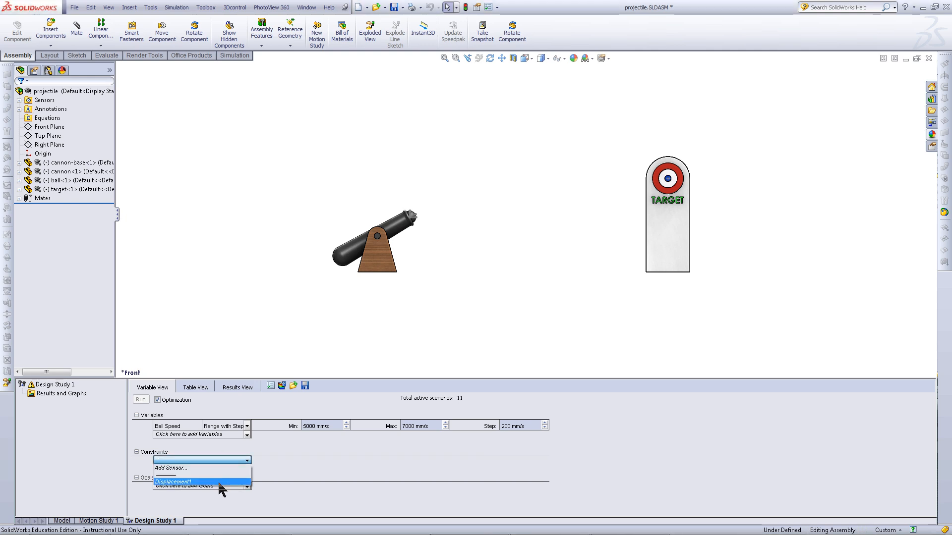
left_click(176, 482)
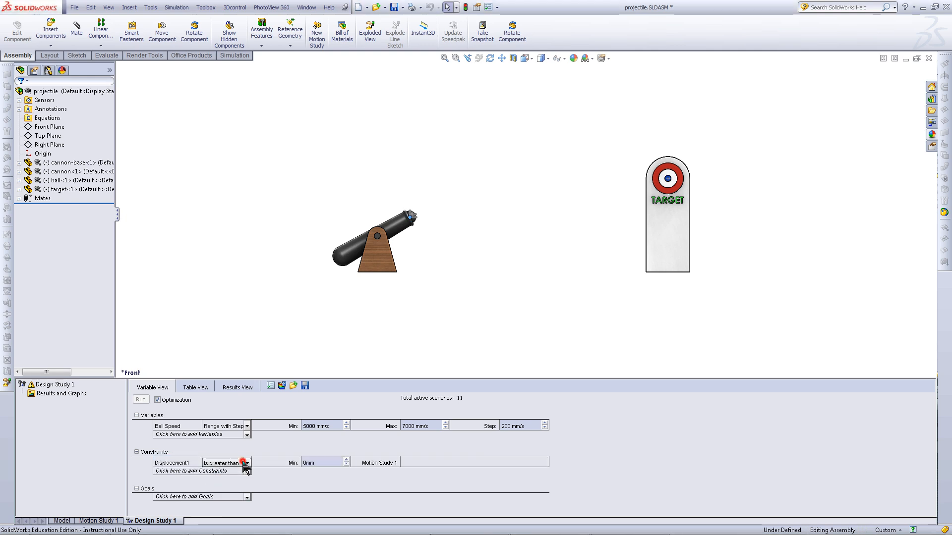
left_click(246, 463)
type("100")
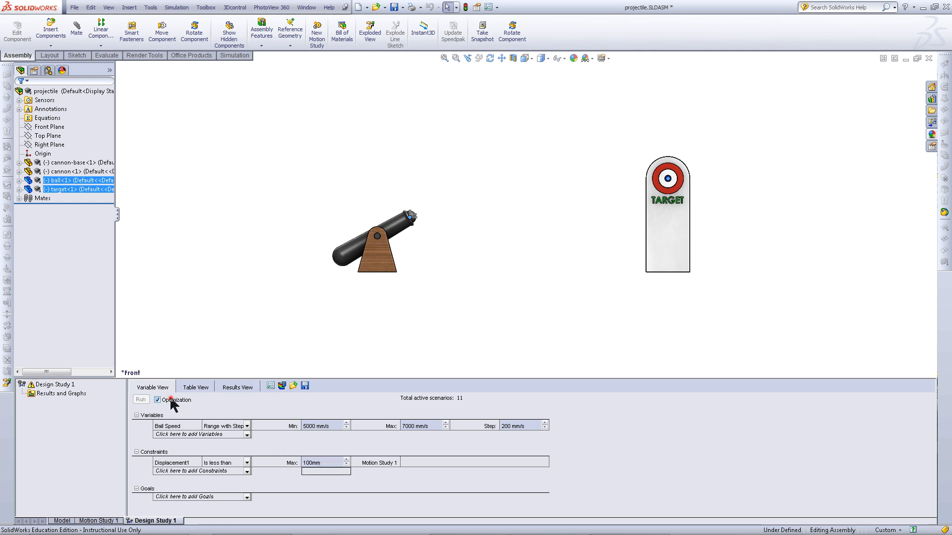
- Run the sweep so all scenarios list their Ball Speed and Displacement1 results
left_click(158, 400)
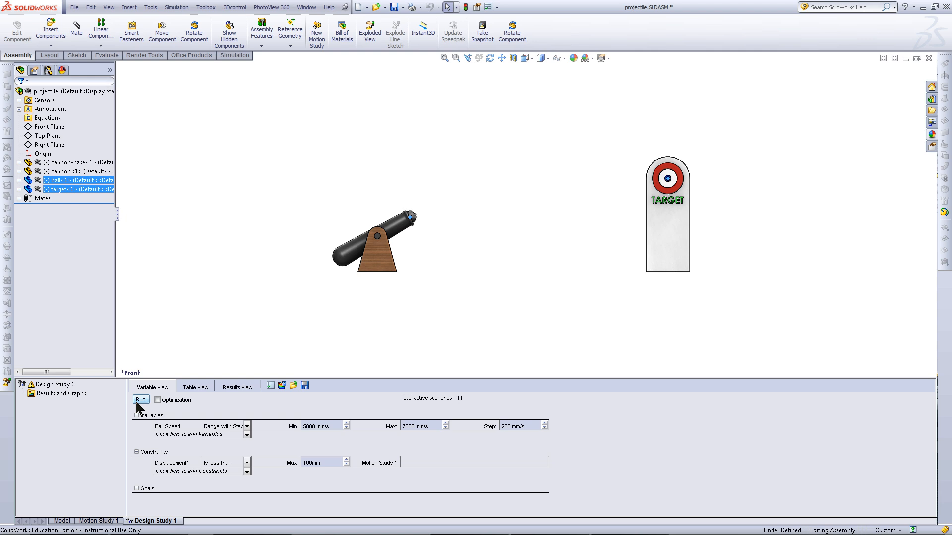
left_click(139, 399)
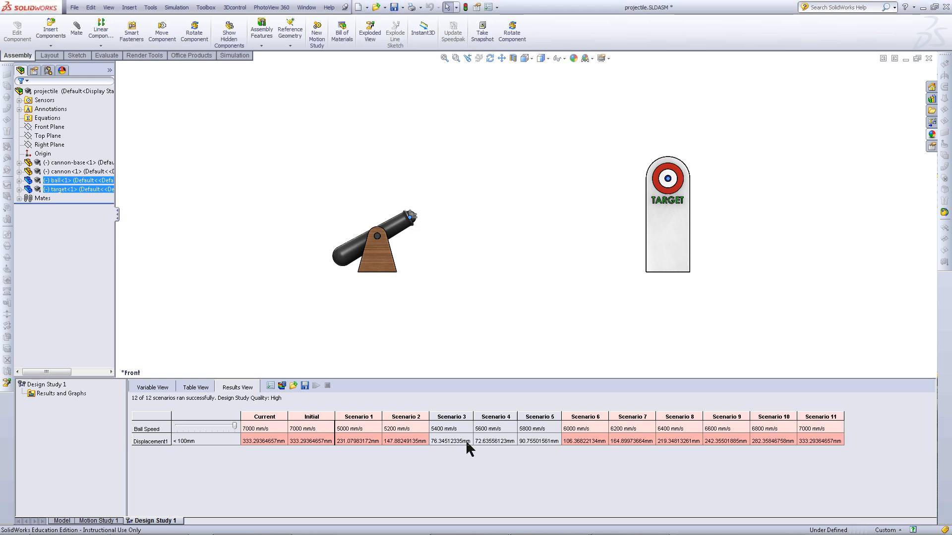
mouse_move(467, 460)
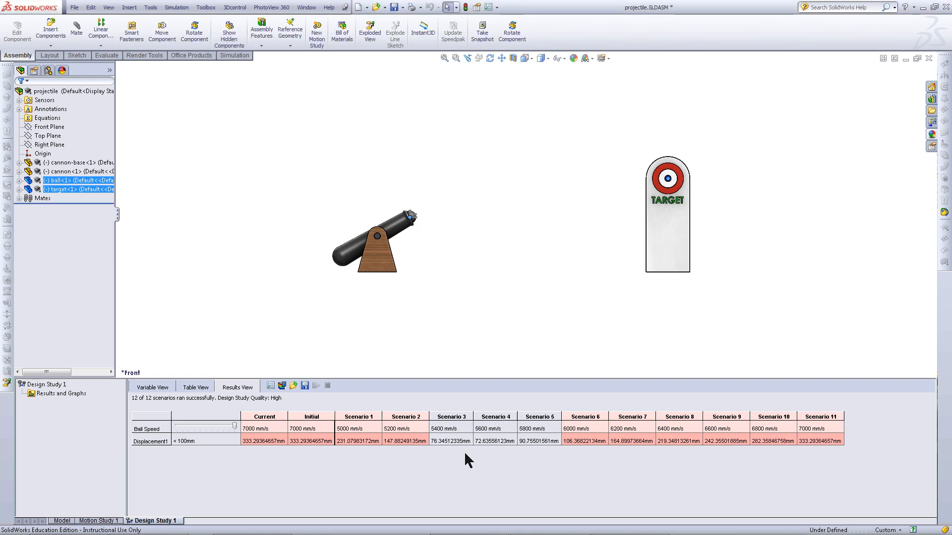
mouse_move(479, 478)
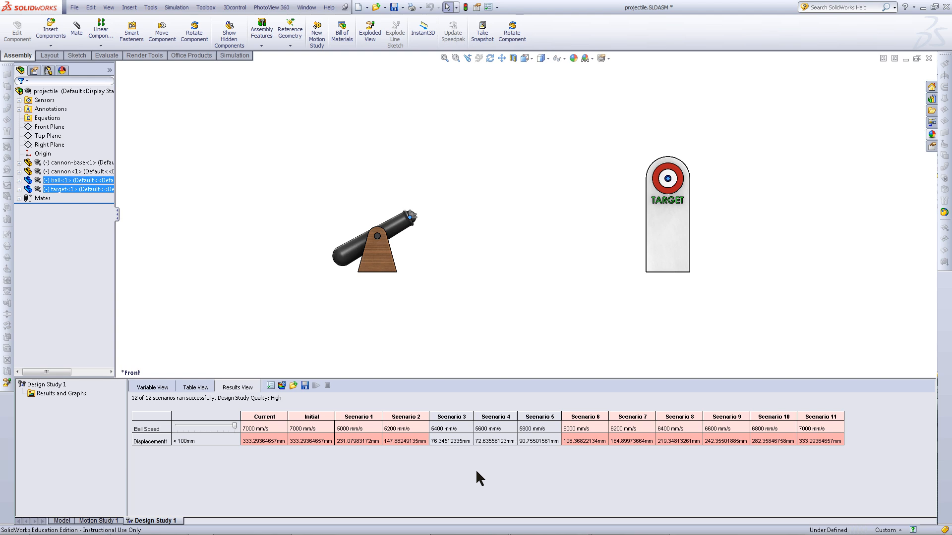
mouse_move(389, 496)
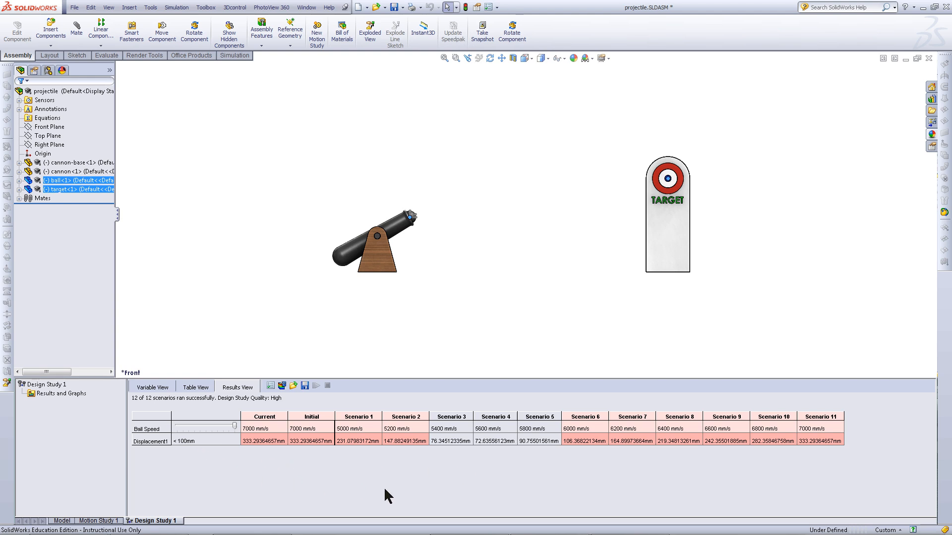
mouse_move(348, 414)
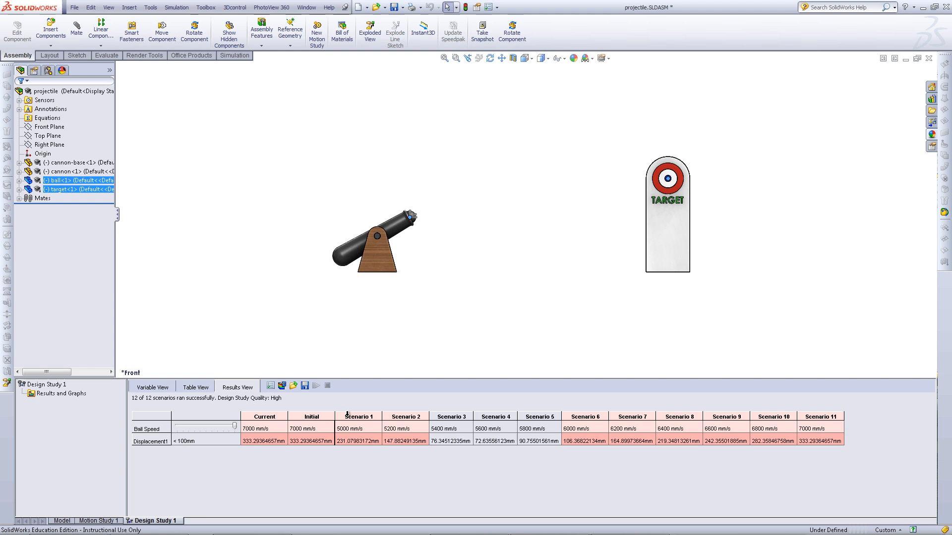
- Load and play Scenario 1, then load and play Scenario 4 at 5600 mm/s
left_click(358, 416)
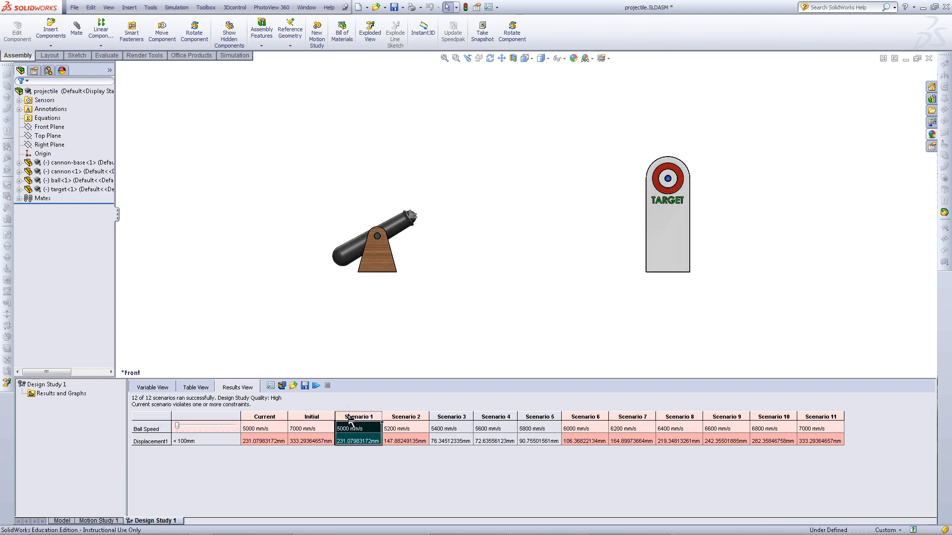
left_click(315, 385)
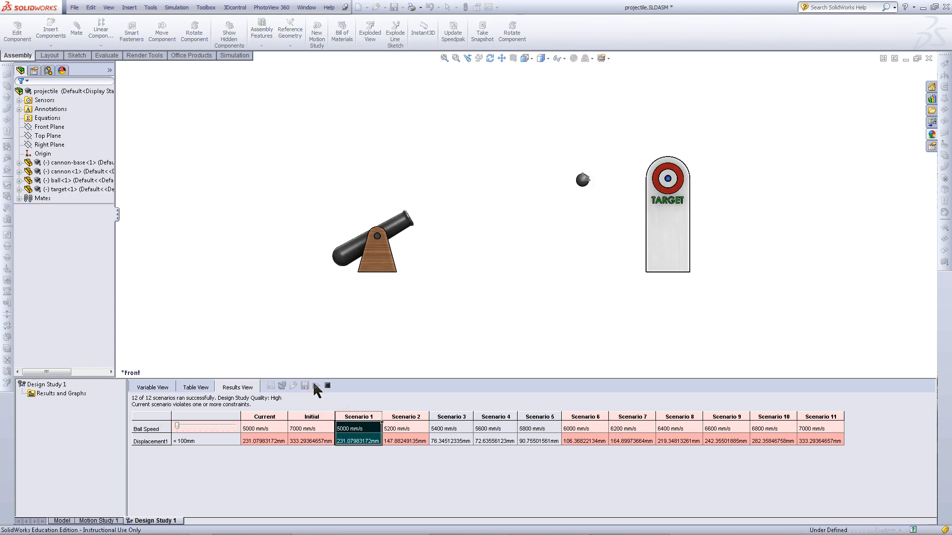
left_click(316, 386)
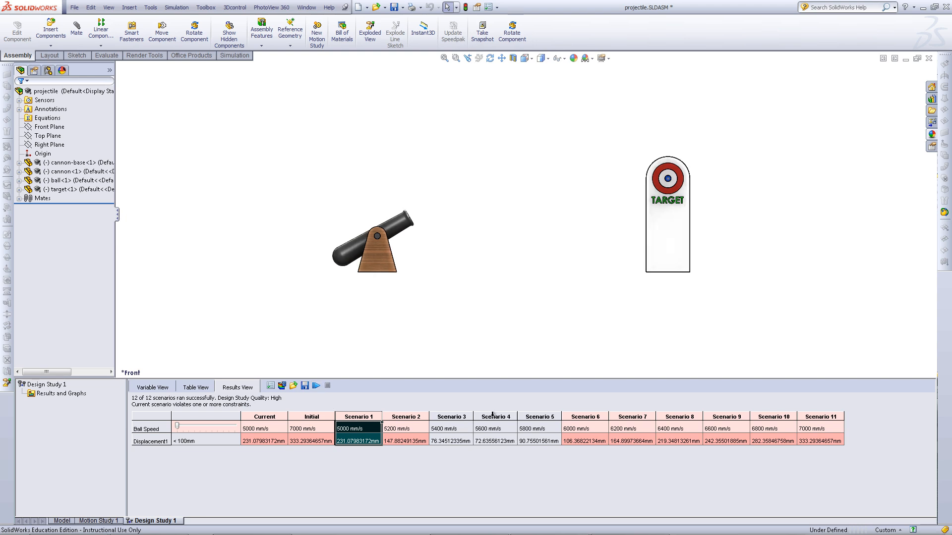
left_click(494, 429)
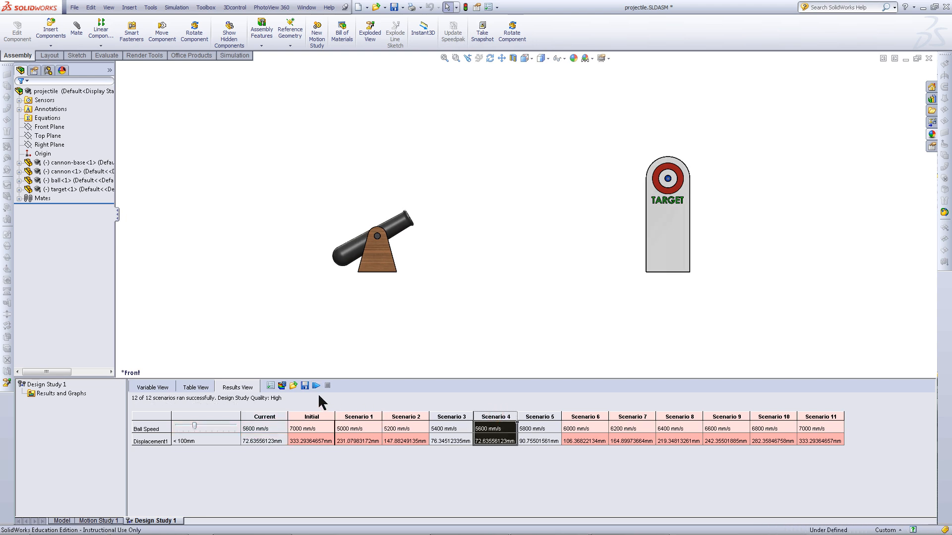
left_click(315, 385)
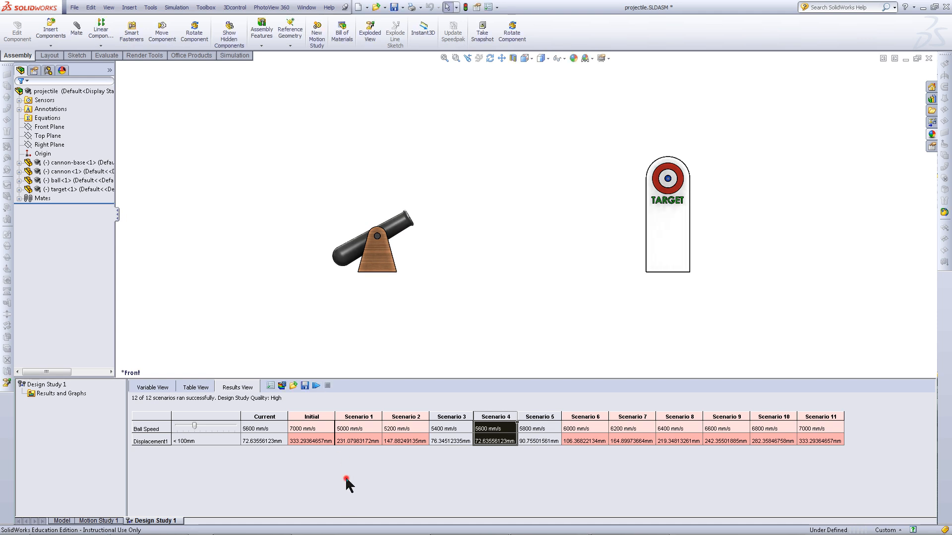
mouse_move(345, 482)
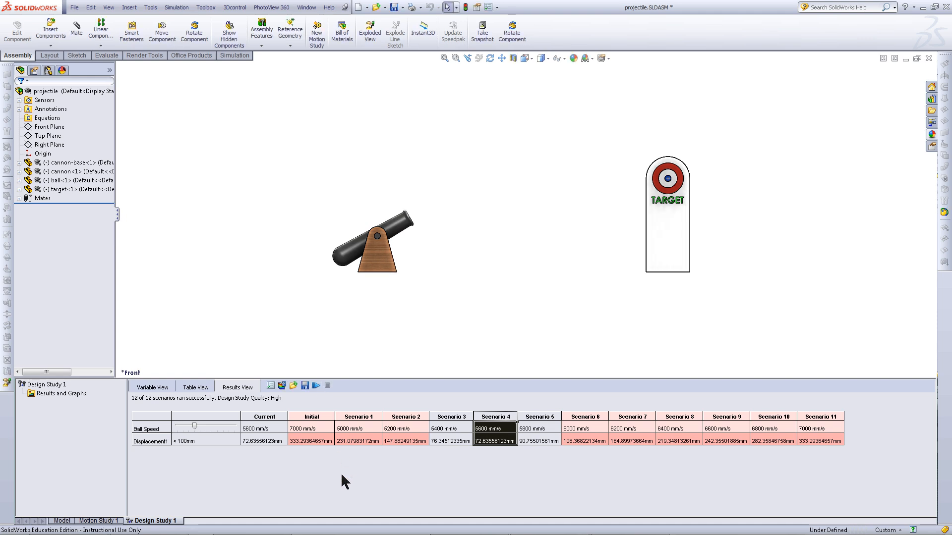
mouse_move(307, 400)
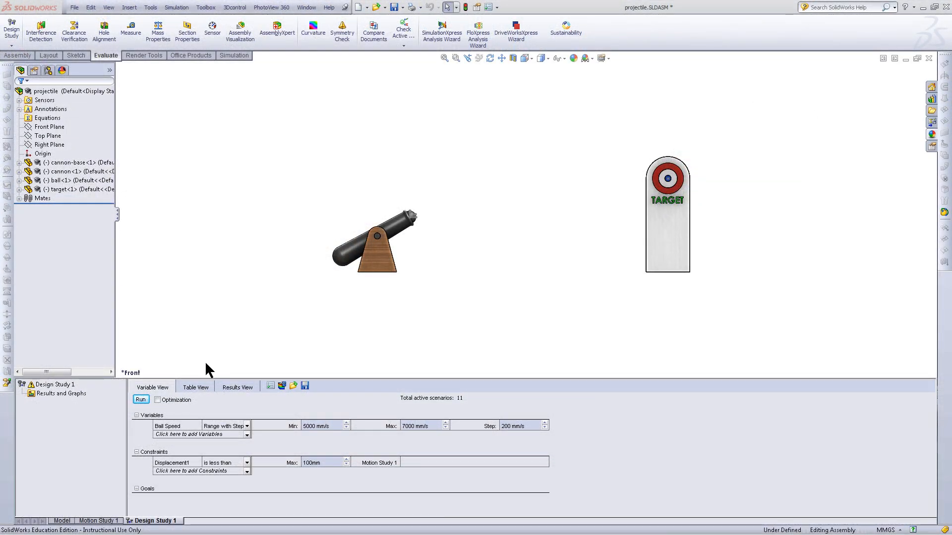
- Enable Optimization and switch Ball Speed to a Range starting at 5300 mm/s
left_click(158, 399)
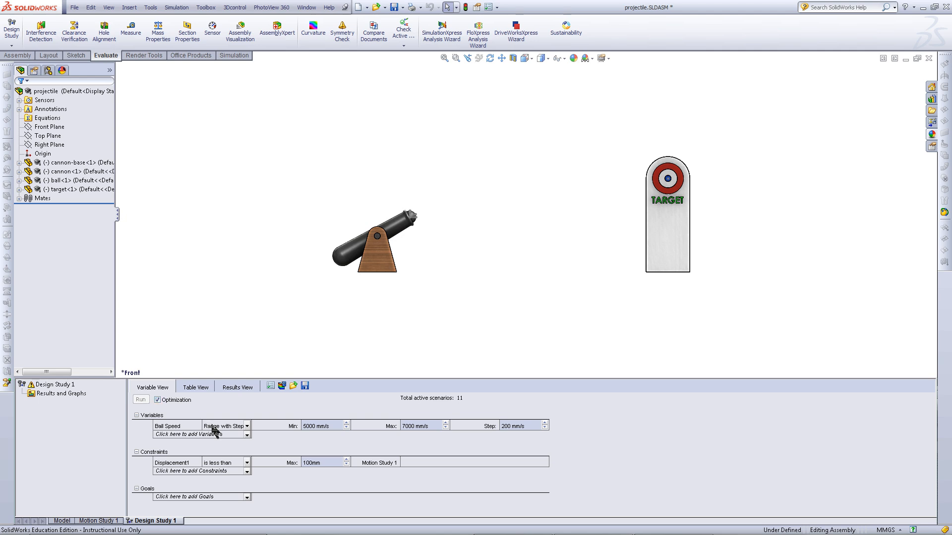
left_click(247, 425)
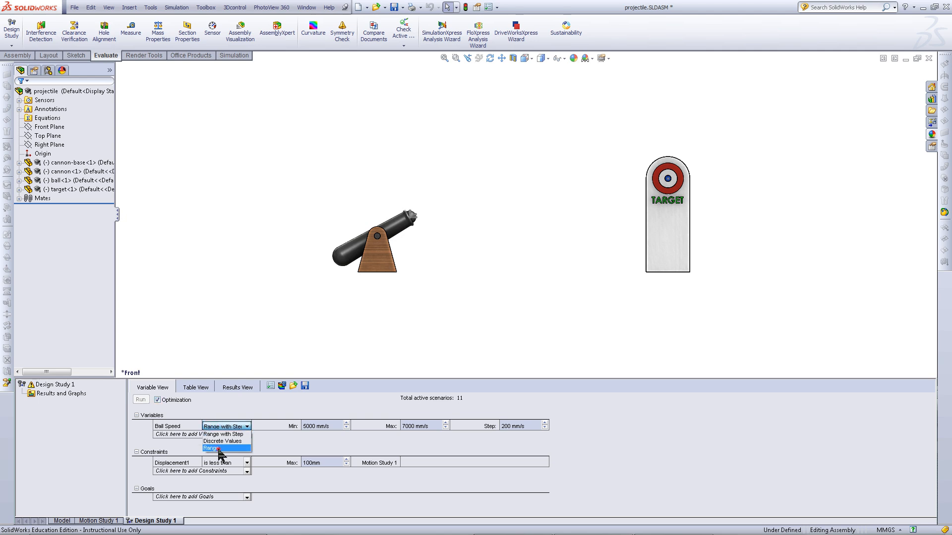
left_click(212, 448)
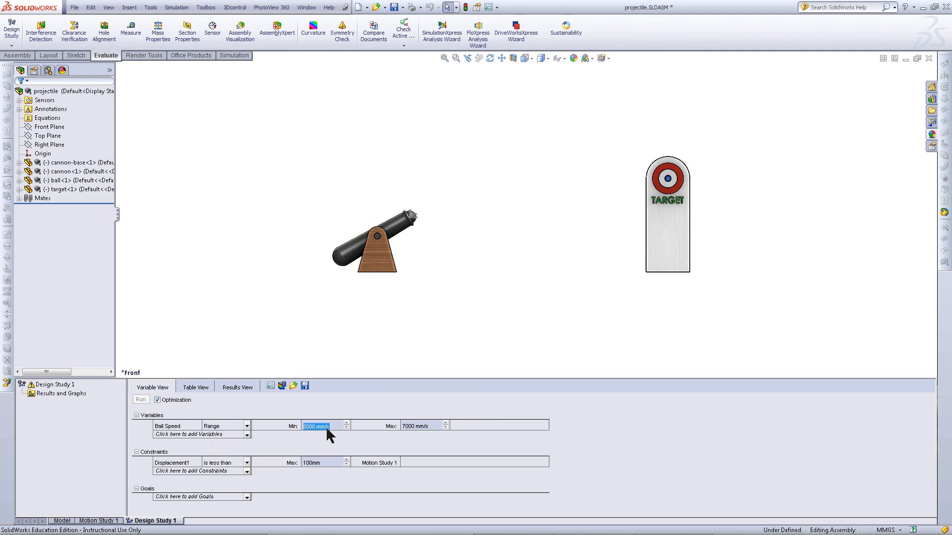
type("5300")
left_click(424, 425)
type("5600")
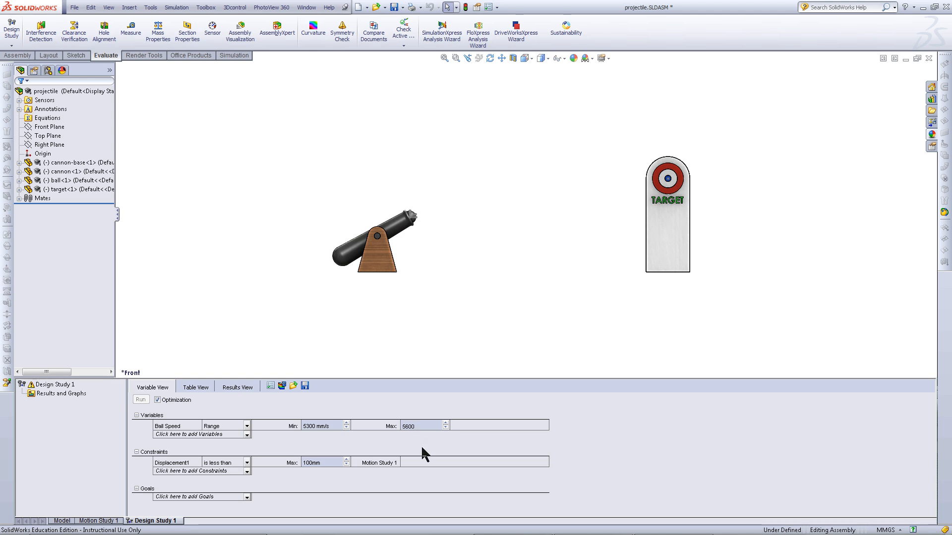
mouse_move(244, 504)
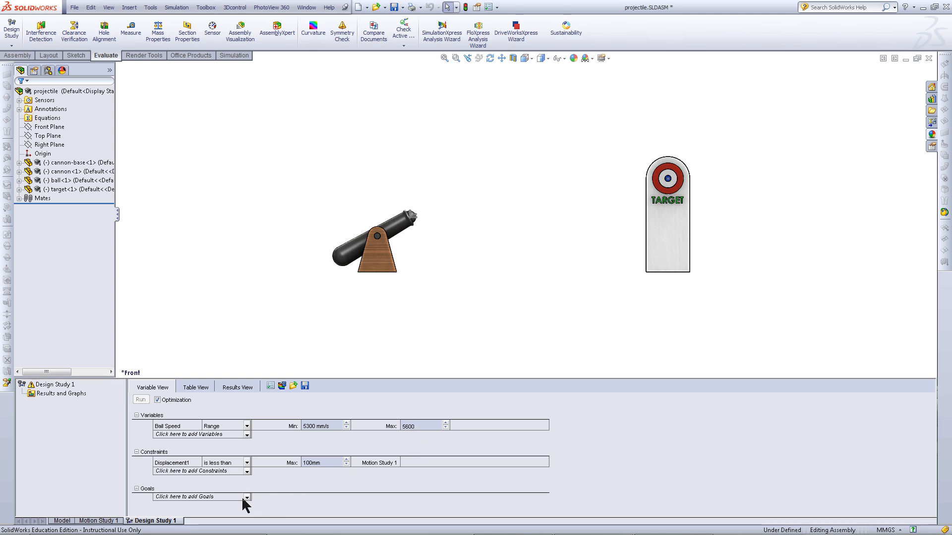
- Add a Proximity sensor goal between the cannonball face and the target face to minimize
left_click(247, 497)
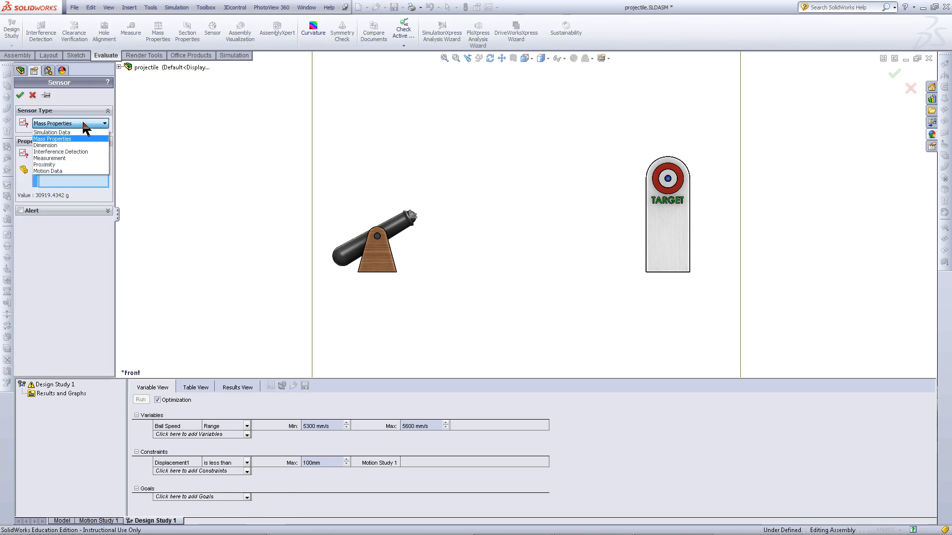
left_click(43, 165)
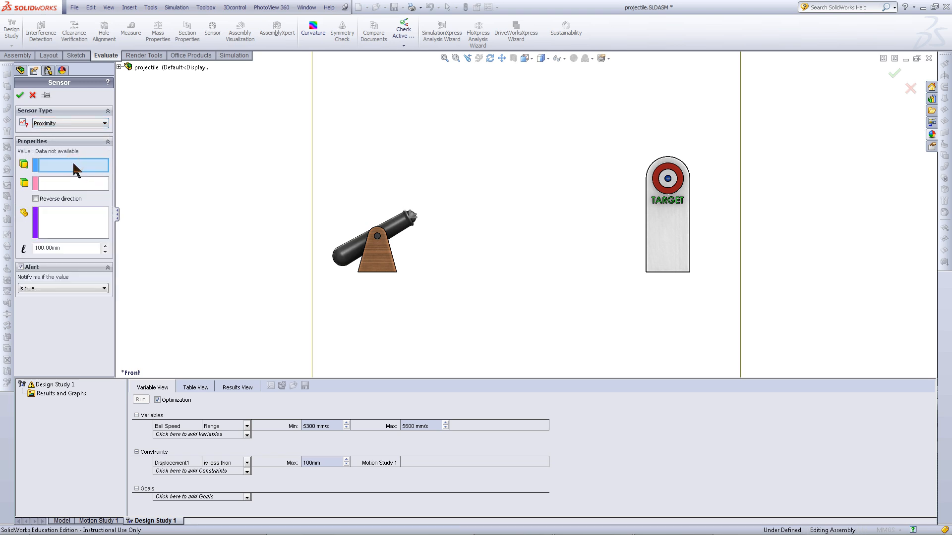
mouse_move(447, 206)
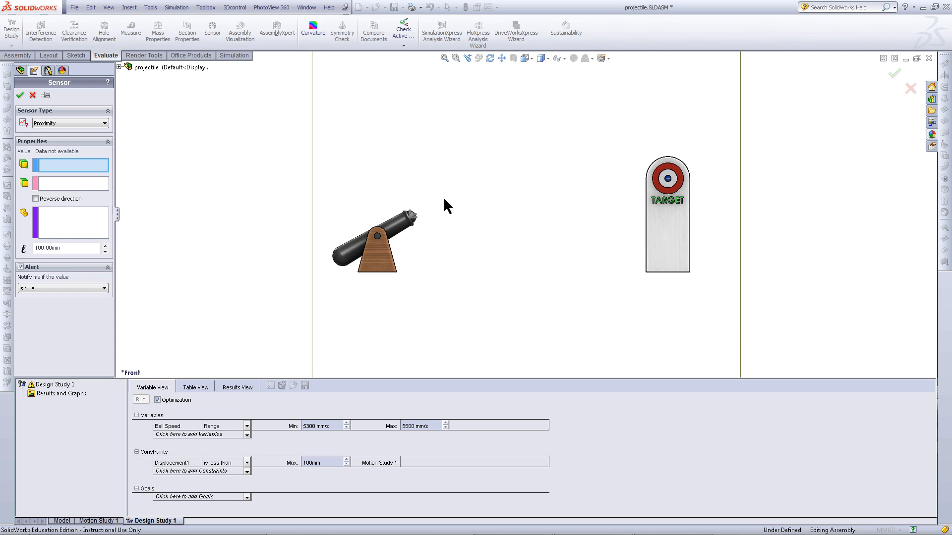
mouse_move(412, 217)
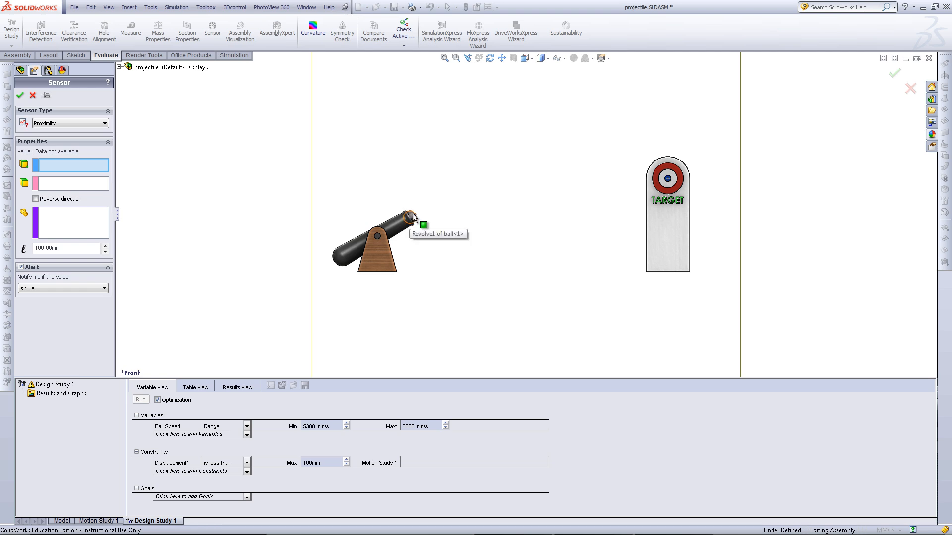
left_click(409, 217)
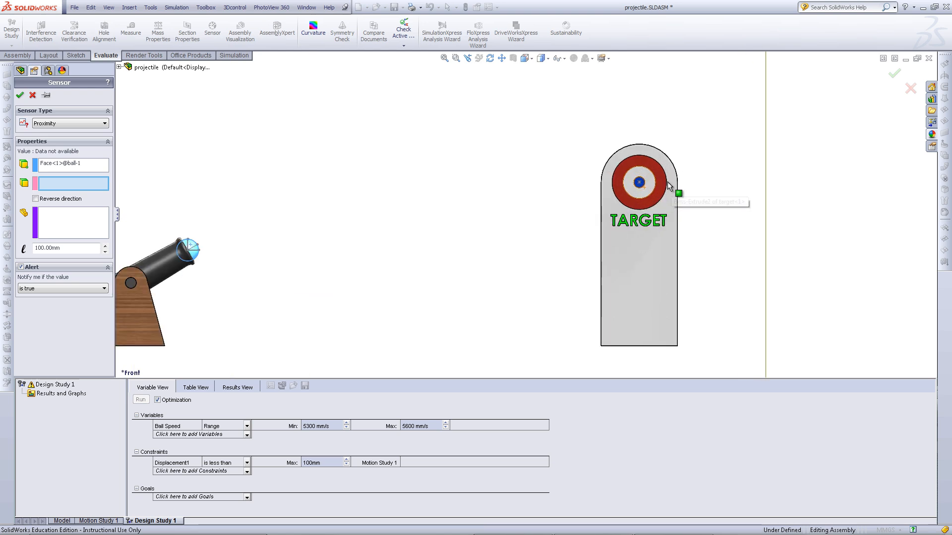
left_click(638, 183)
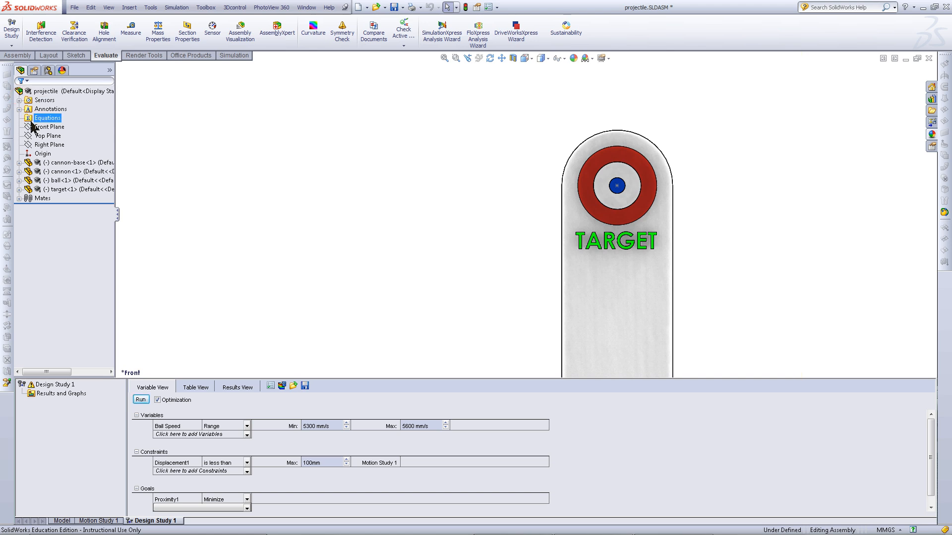
- Run the optimization so 5450 mm/s Ball Speed is marked optimal at 65.1 mm
left_click(207, 228)
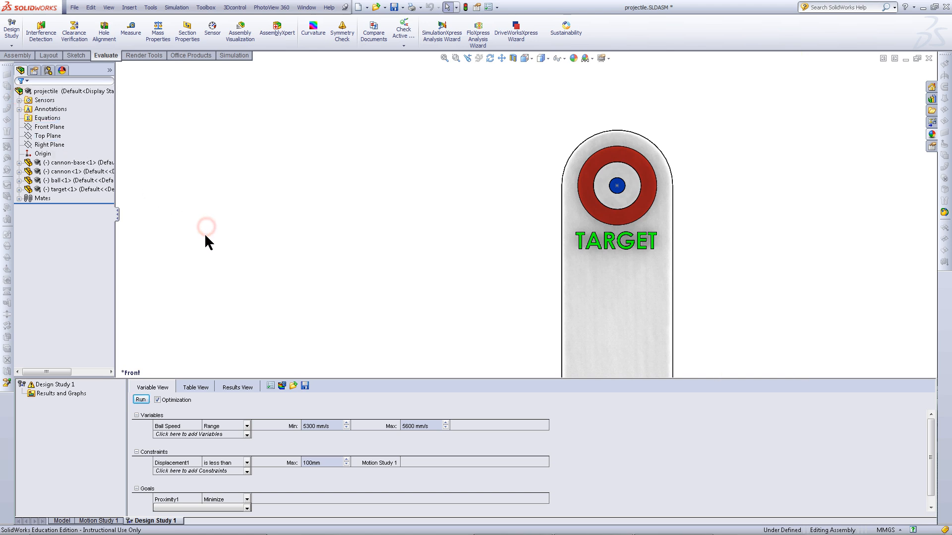
left_click(140, 400)
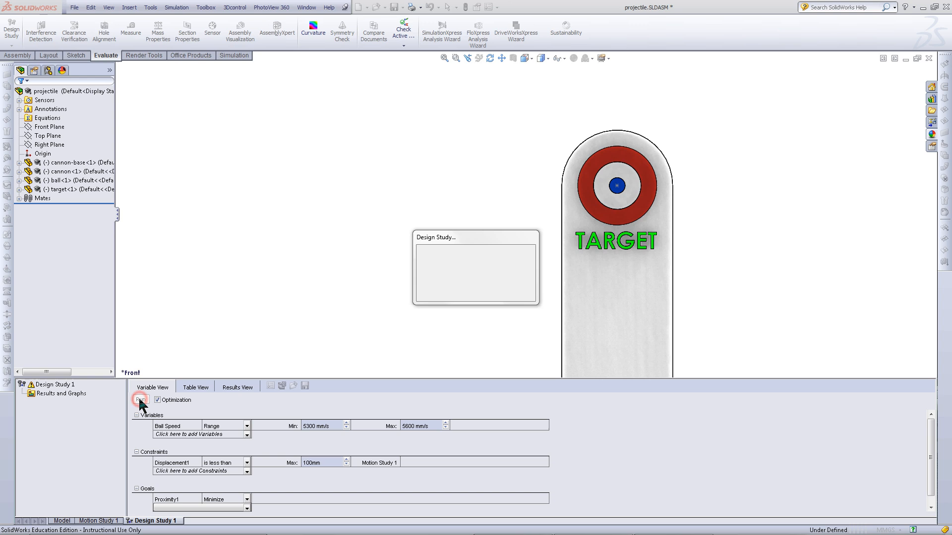
left_click(139, 399)
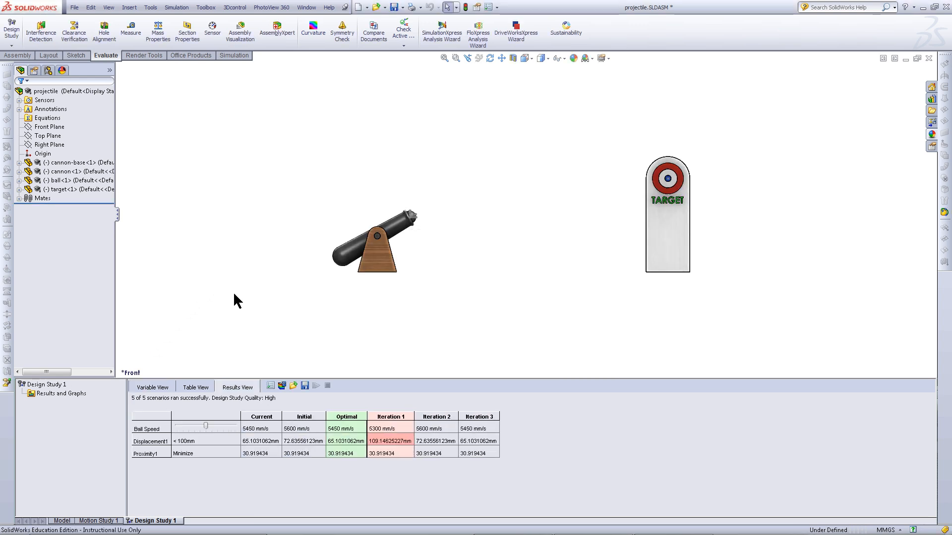
- Load the optimal 5450 mm/s iteration as the current solution and replay its cannon shot
left_click(346, 417)
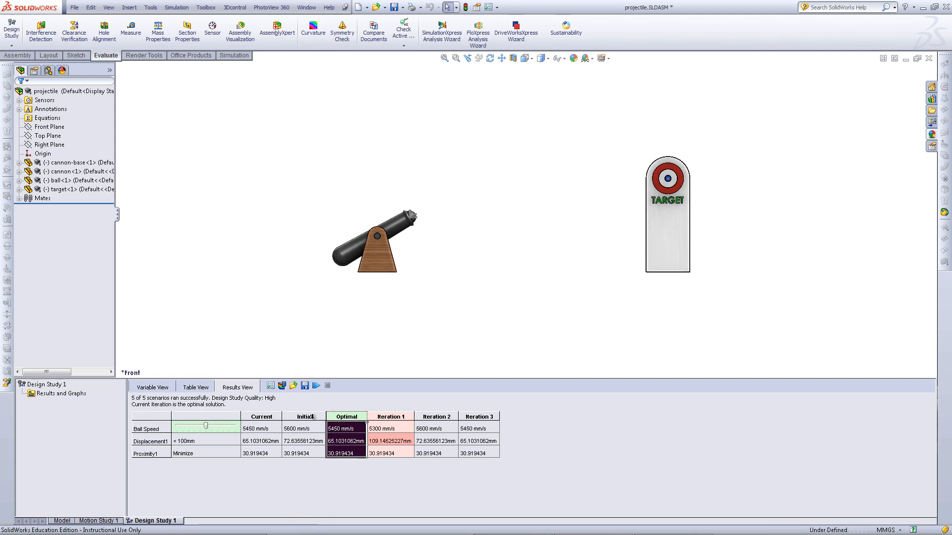
left_click(315, 386)
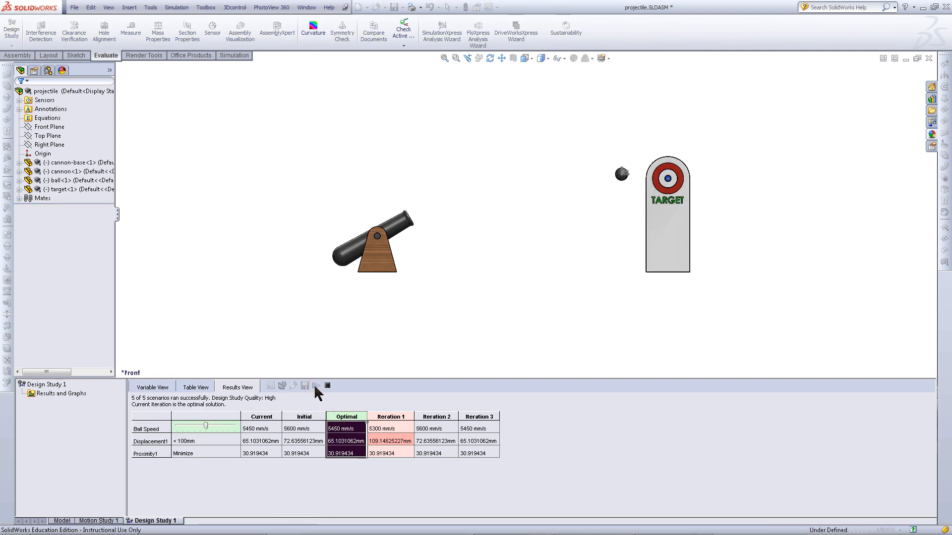
left_click(315, 386)
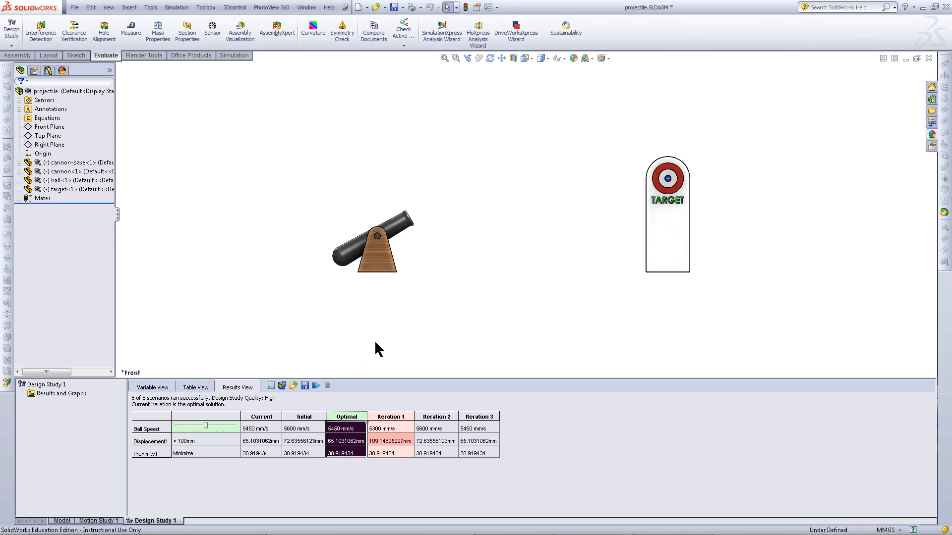